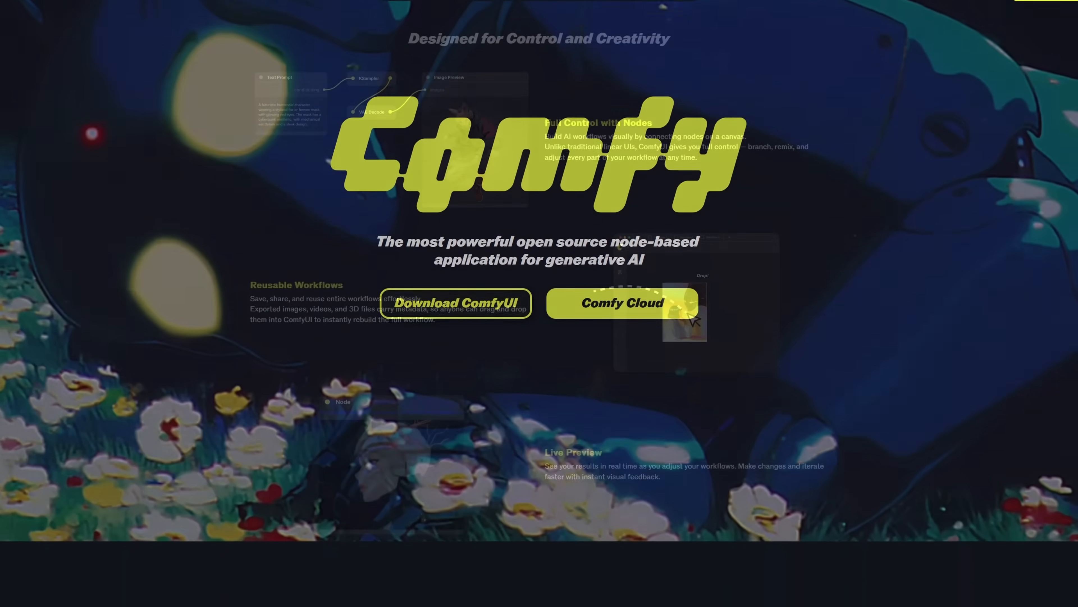
# Scroll down the comfy.org landing page toward the installation guide article
pyautogui.scroll(-3)
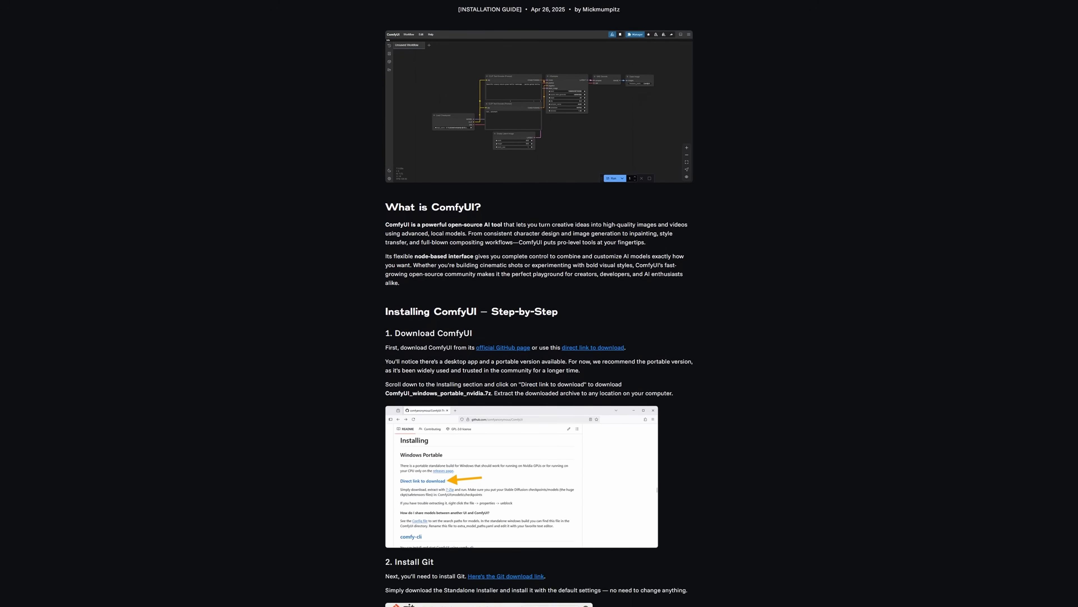
pyautogui.scroll(-3)
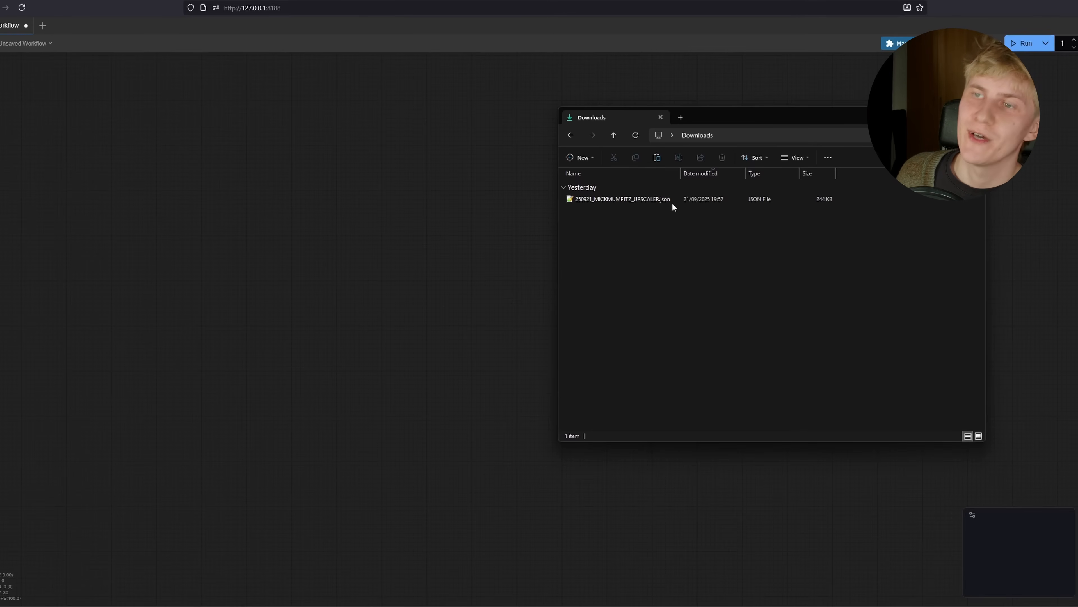
# Load the downloaded upscaler .json workflow from Downloads into ComfyUI
pyautogui.click(621, 198)
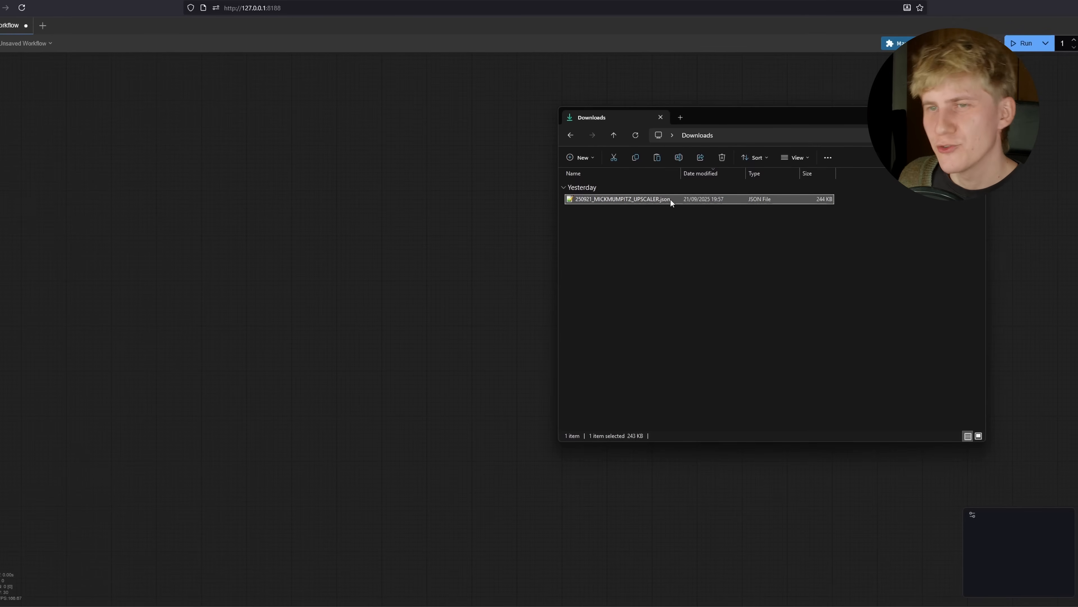
pyautogui.doubleClick(621, 199)
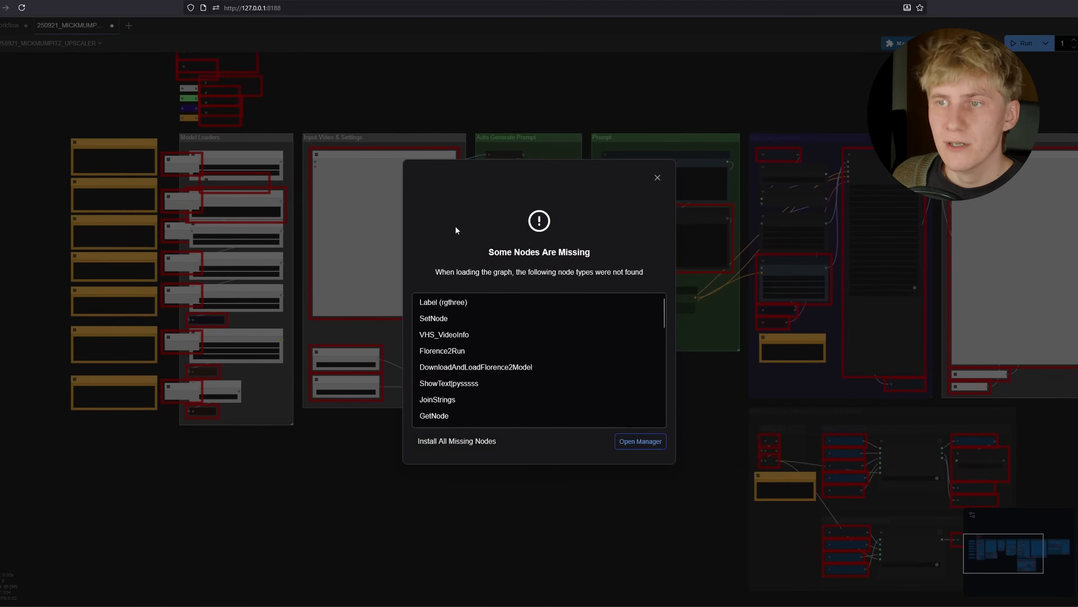
# Install all 12 missing custom nodes via the Manager and reboot the server
pyautogui.click(655, 177)
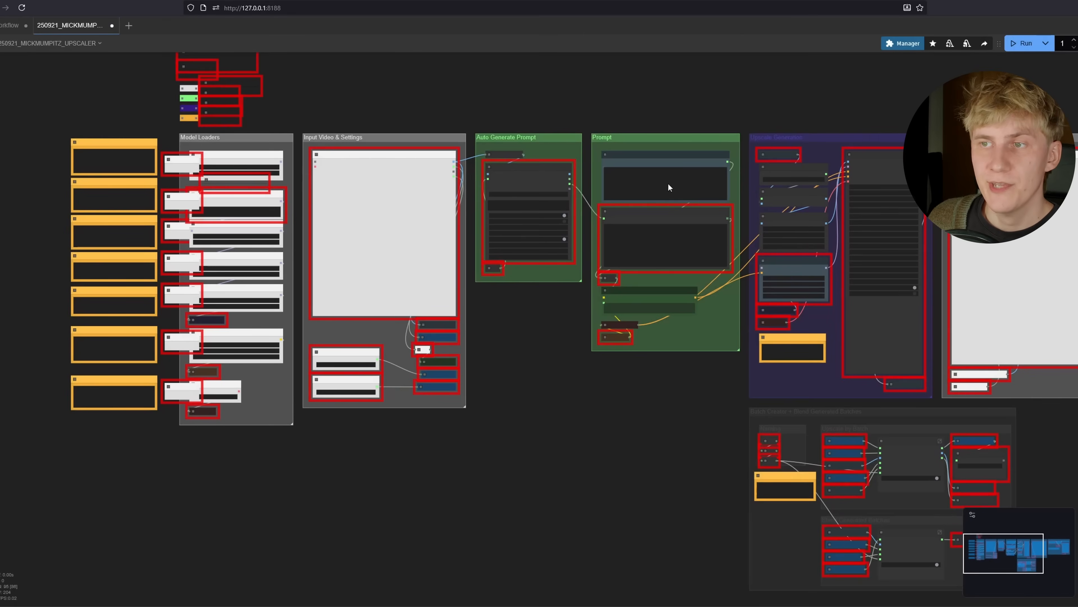
pyautogui.click(903, 43)
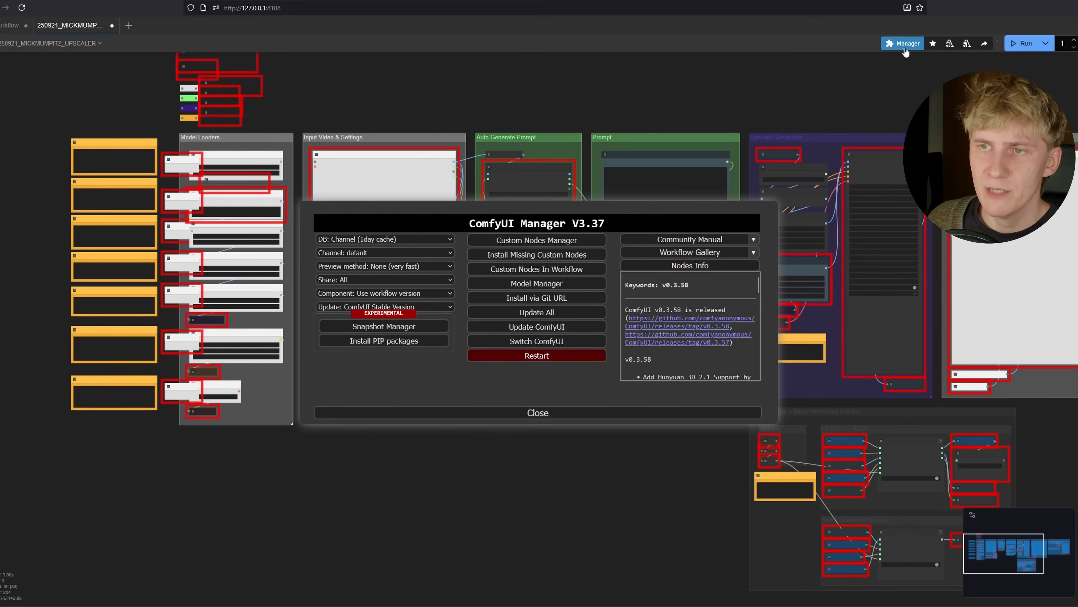
pyautogui.click(536, 254)
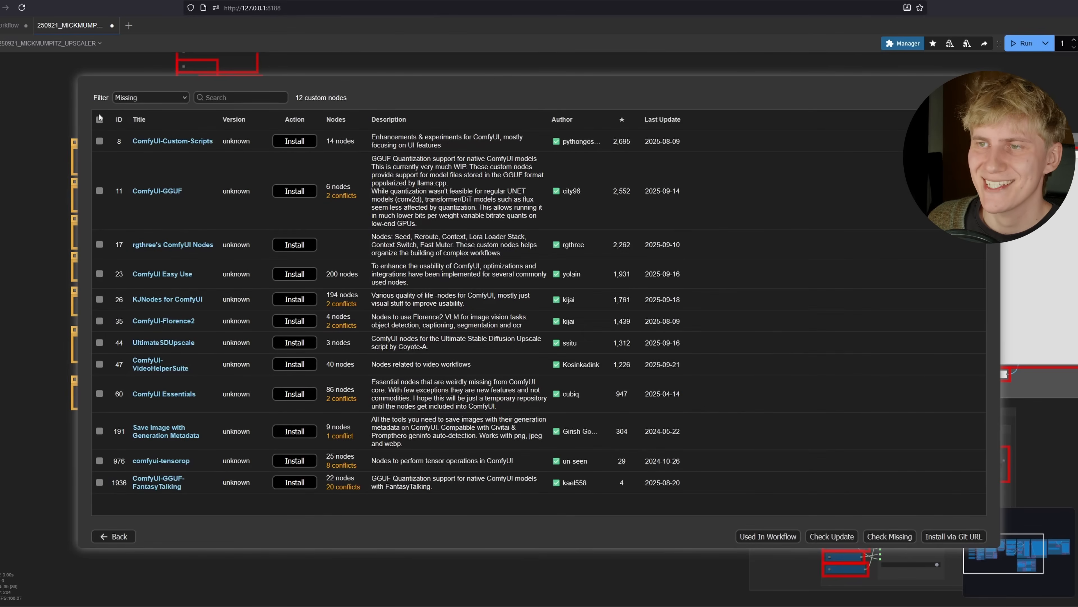
pyautogui.click(99, 119)
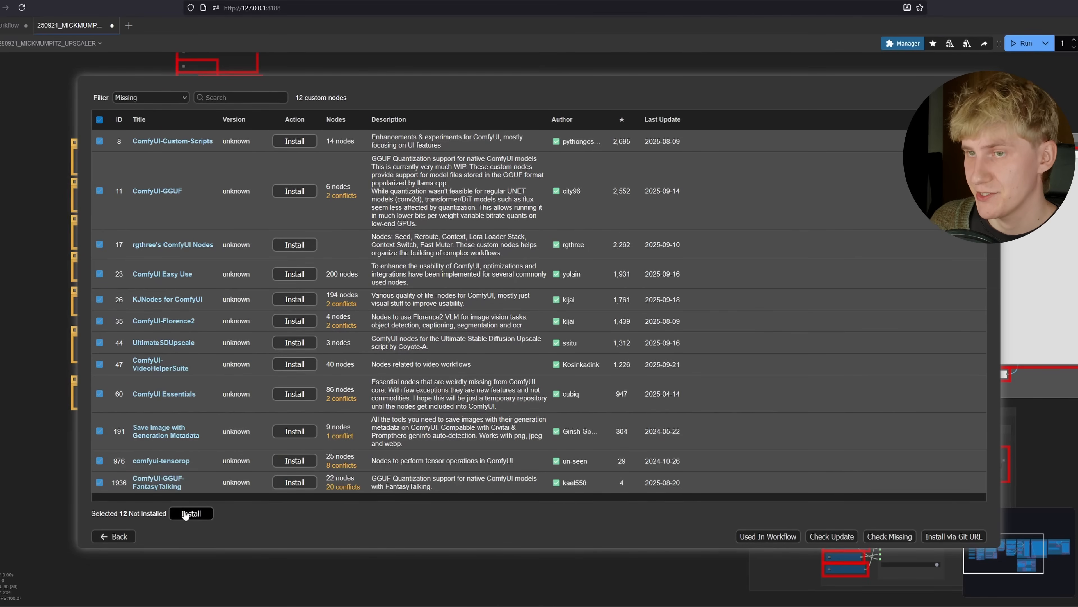
pyautogui.click(191, 513)
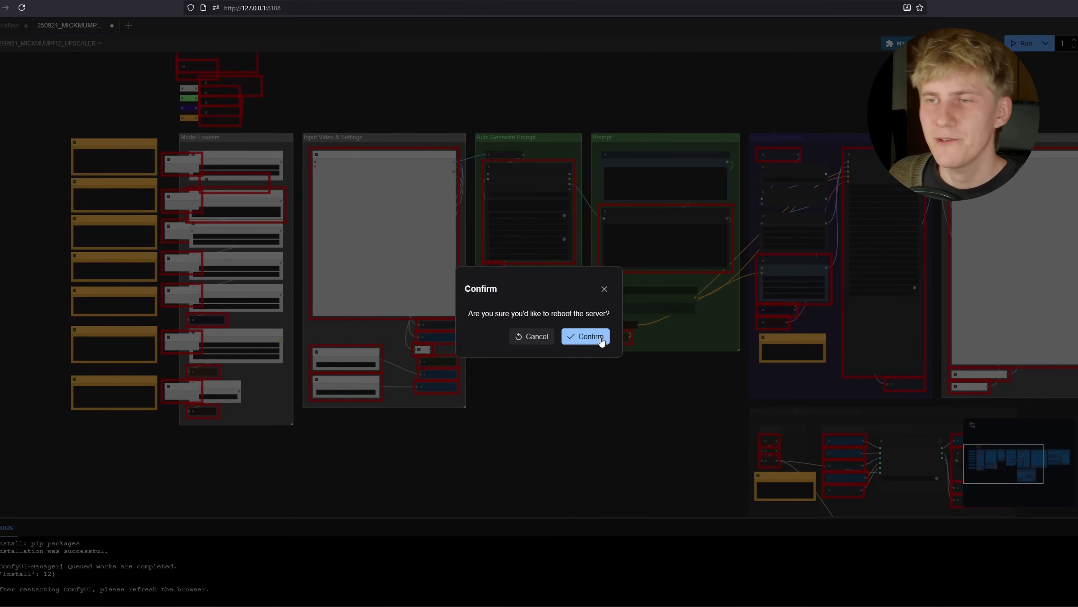
pyautogui.click(584, 337)
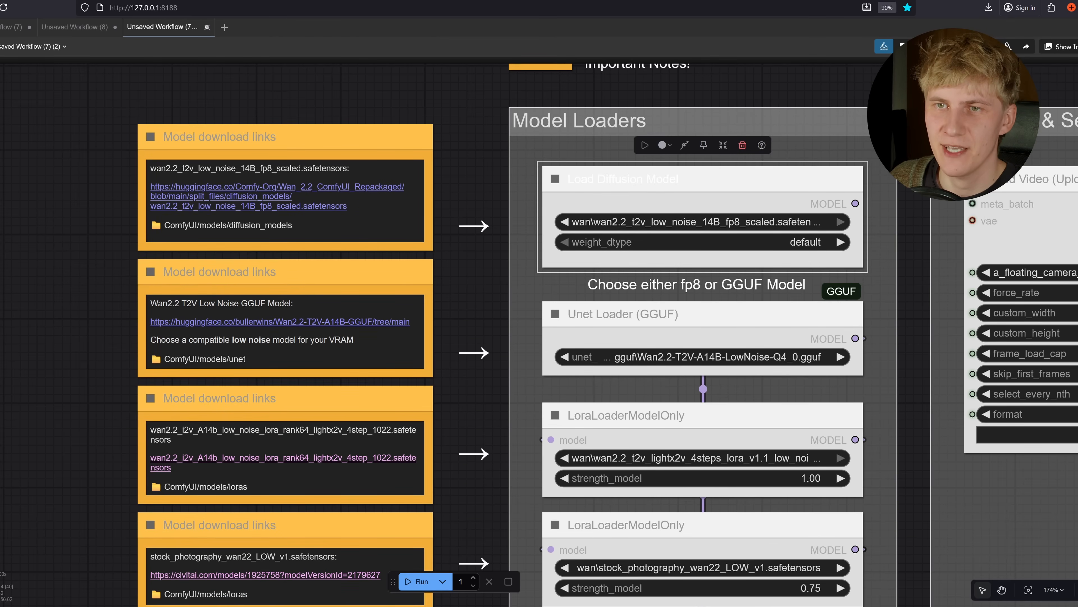
pyautogui.moveTo(227, 216)
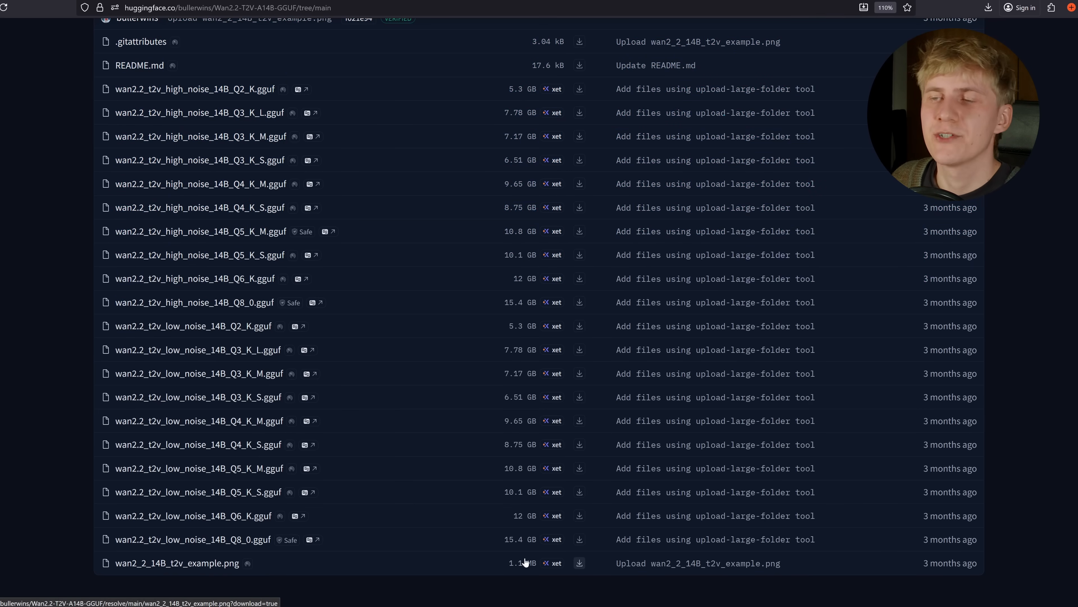
pyautogui.moveTo(515, 509)
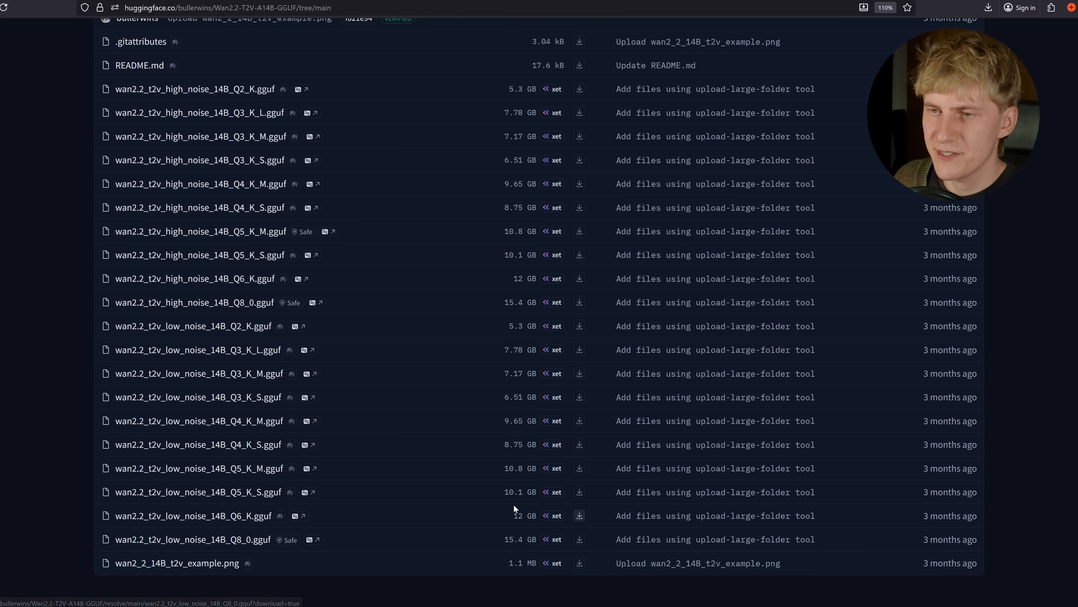
pyautogui.moveTo(521, 404)
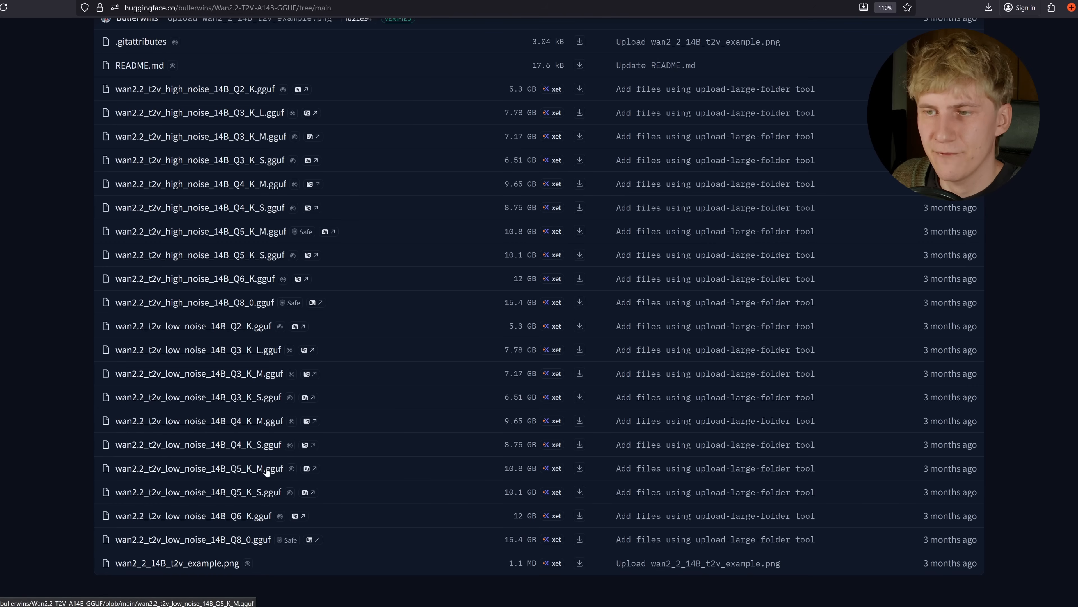
# Choose a low_noise Wan2.2 .gguf file matching the available VRAM
pyautogui.click(194, 539)
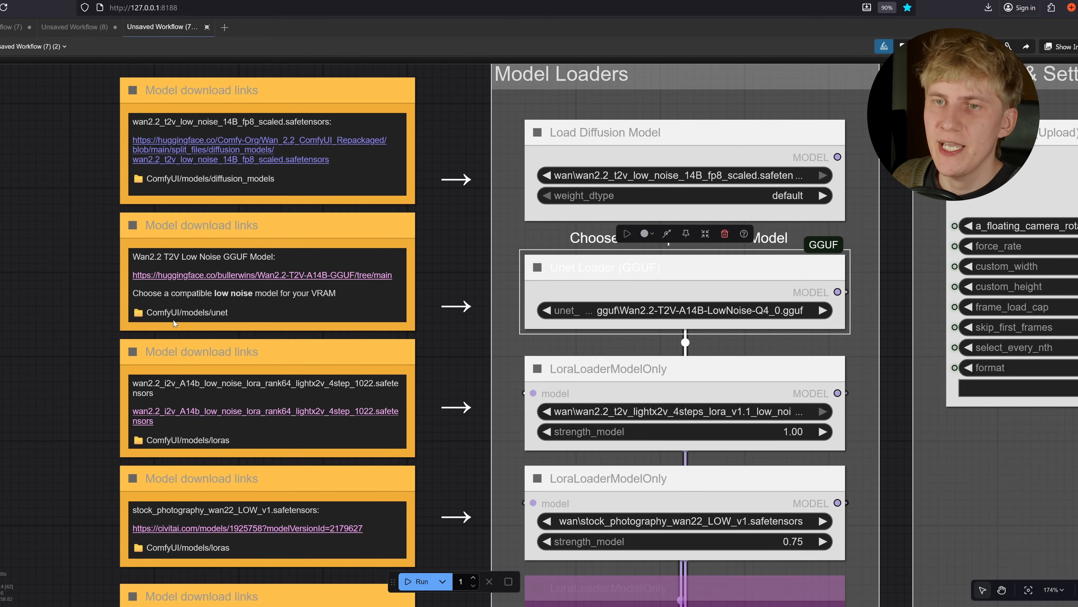
pyautogui.click(684, 310)
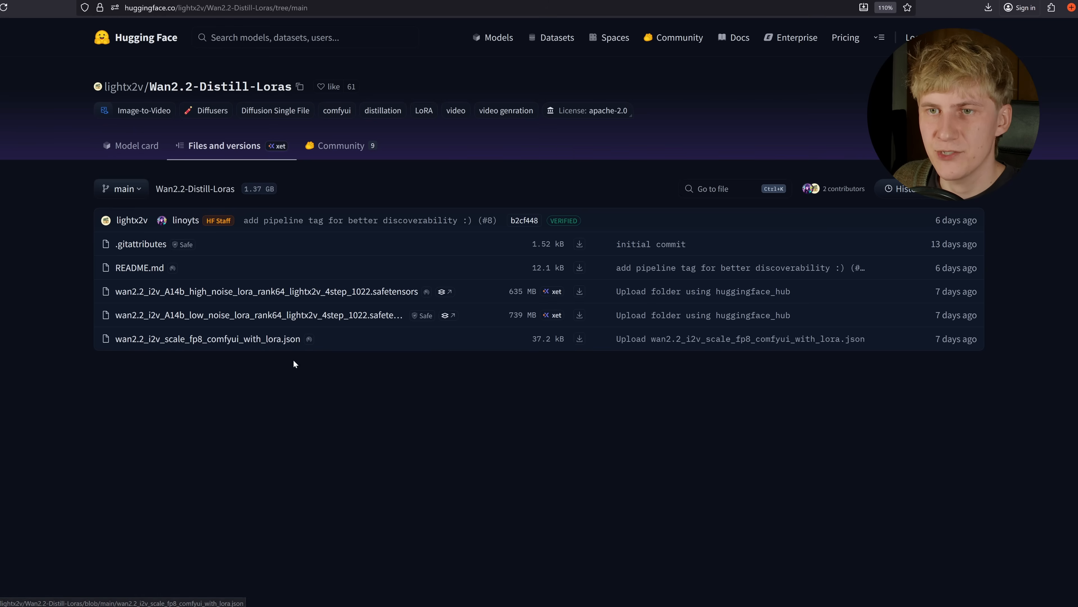
pyautogui.moveTo(347, 327)
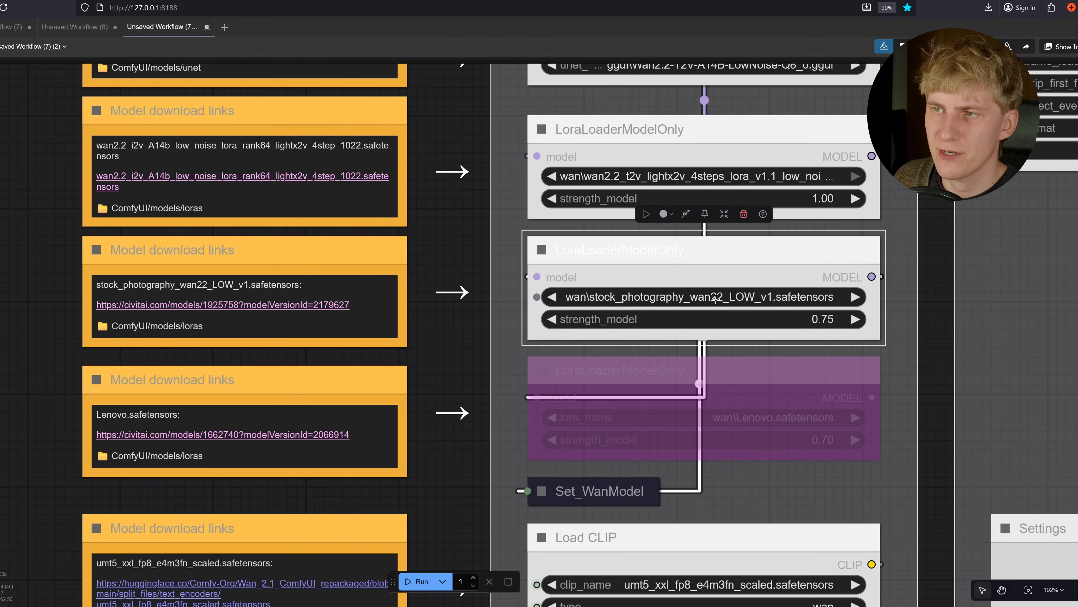
# Follow the stock_photography_wan22_LOW_v1 note's civitai.com link
pyautogui.click(222, 304)
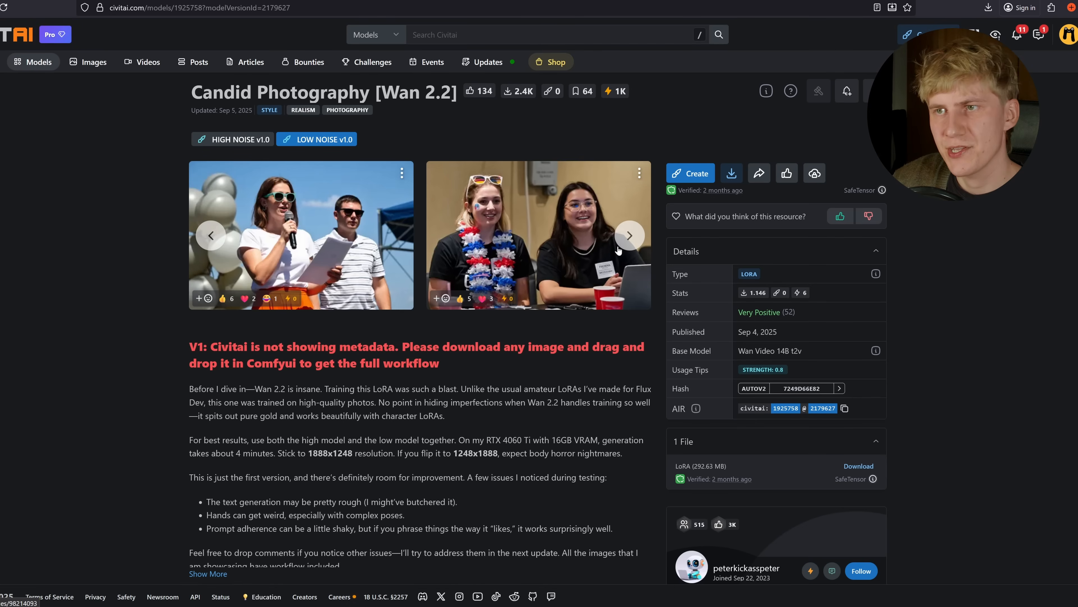
# View the second example image of two women full-size, then return
pyautogui.click(539, 235)
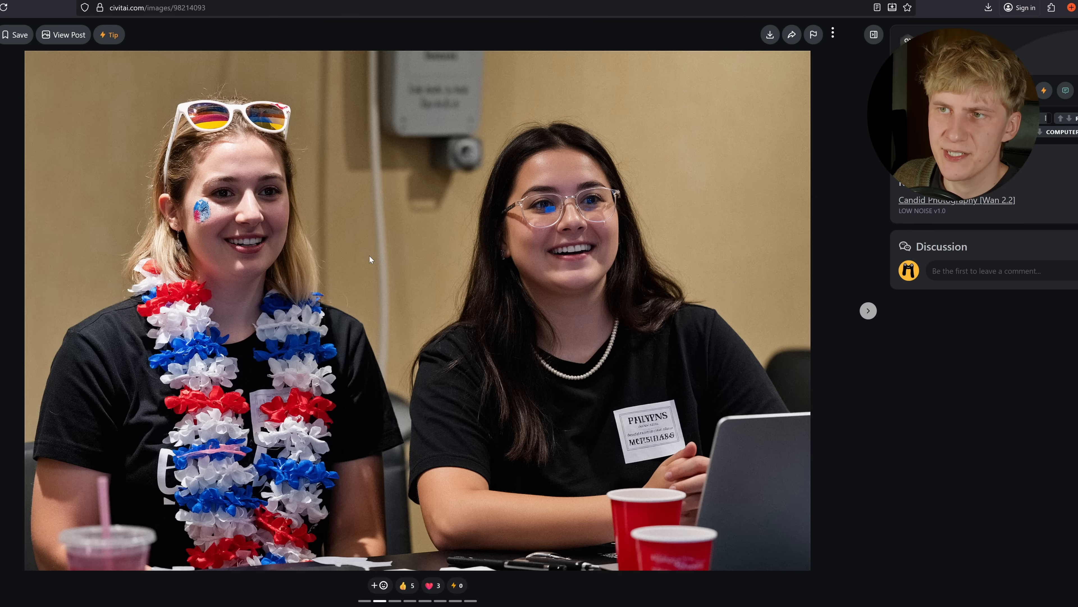
pyautogui.click(163, 27)
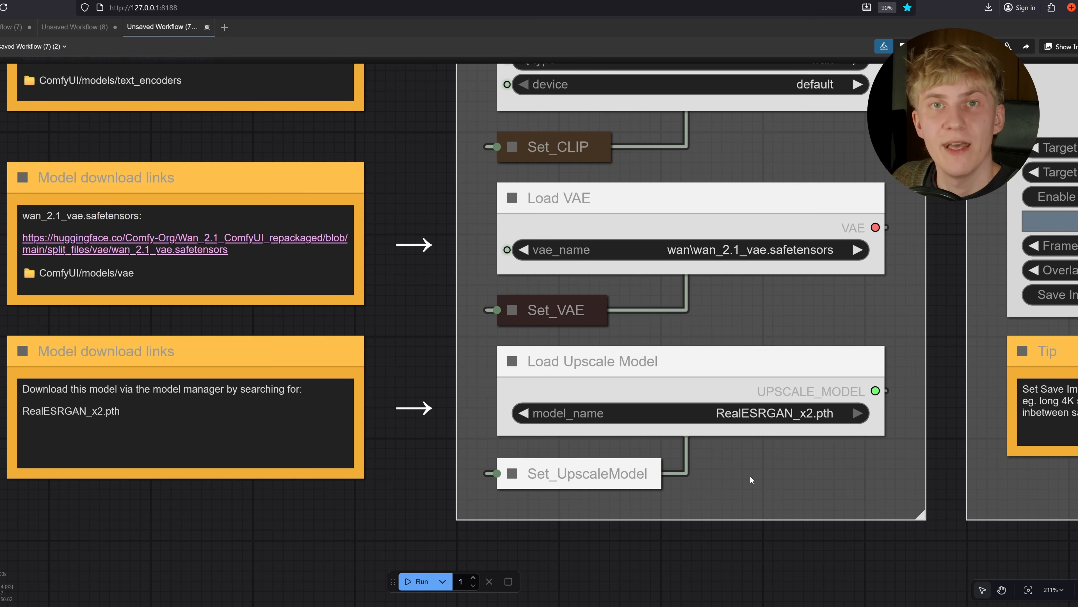
pyautogui.moveTo(715, 477)
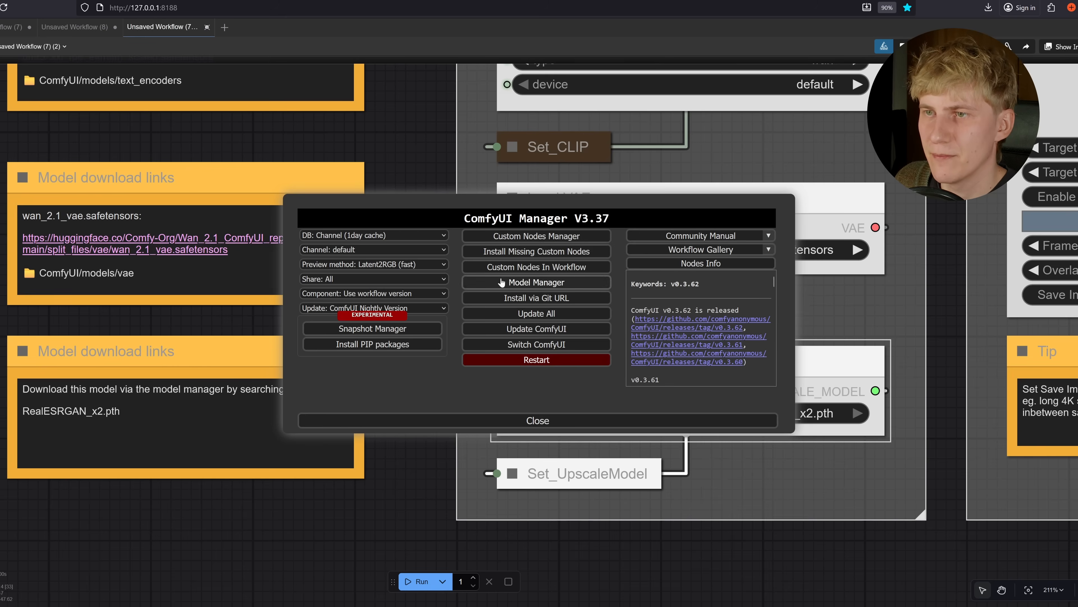
# Filter the external model list with 'x2' to find RealESRGAN_x2 upscalers
pyautogui.click(536, 282)
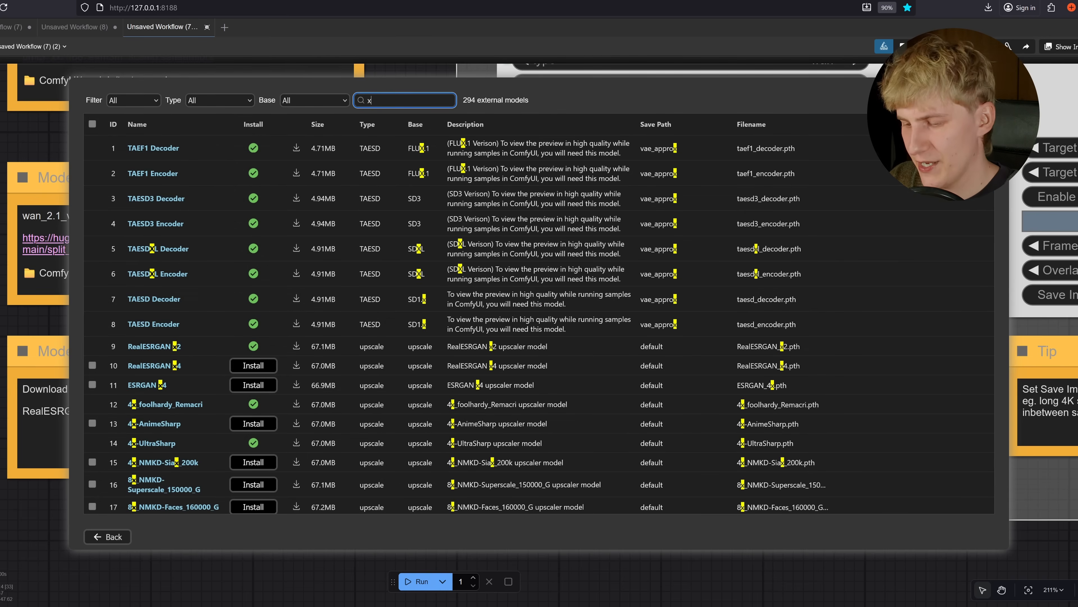
pyautogui.write('2')
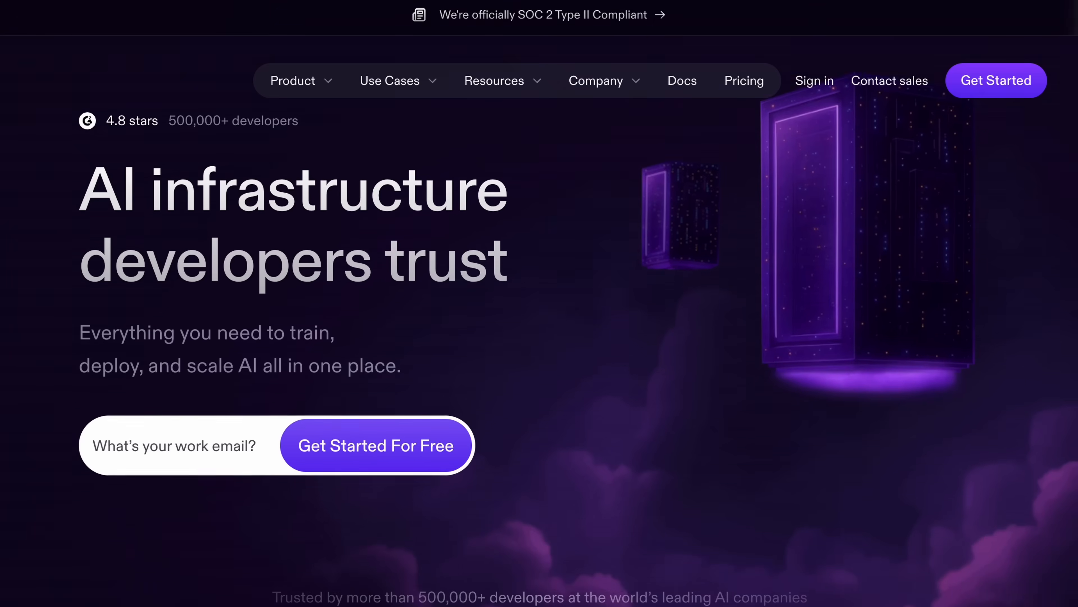
# Deploy the Easy Video Upscaler template pod on an RTX 5090 with on-demand pricing
pyautogui.scroll(-3)
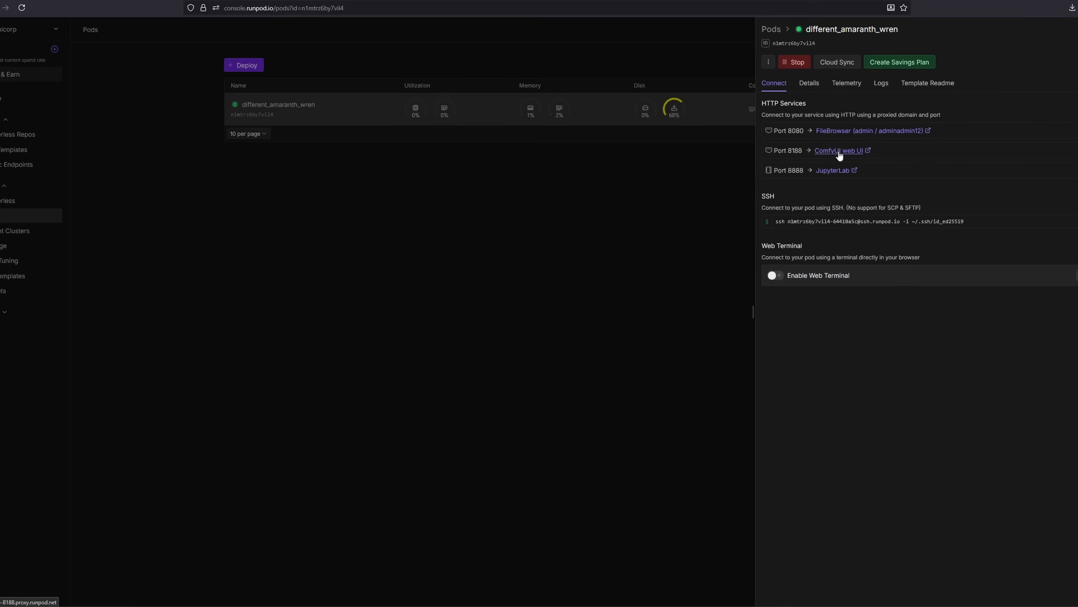
pyautogui.click(836, 150)
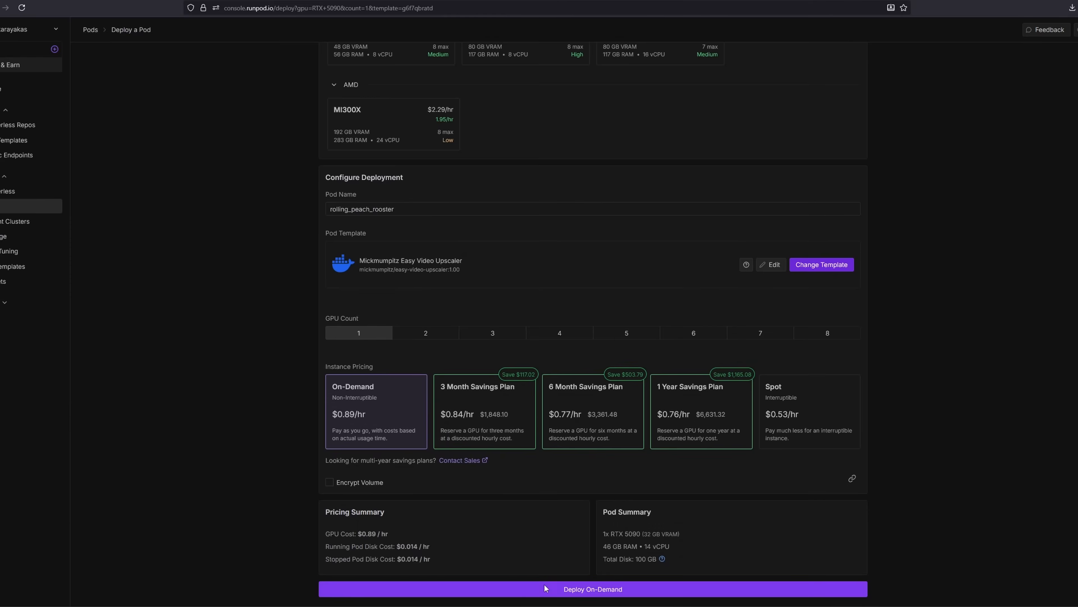
pyautogui.click(591, 589)
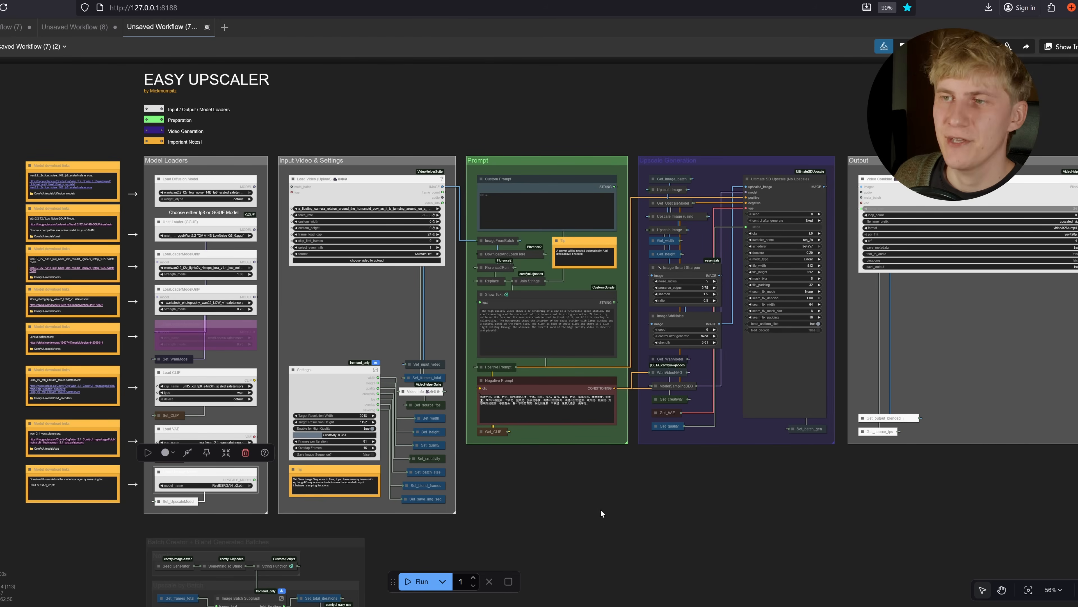
# Upload the clip 4153808-sd_640_338_25fps into the Load Video node
pyautogui.scroll(-3)
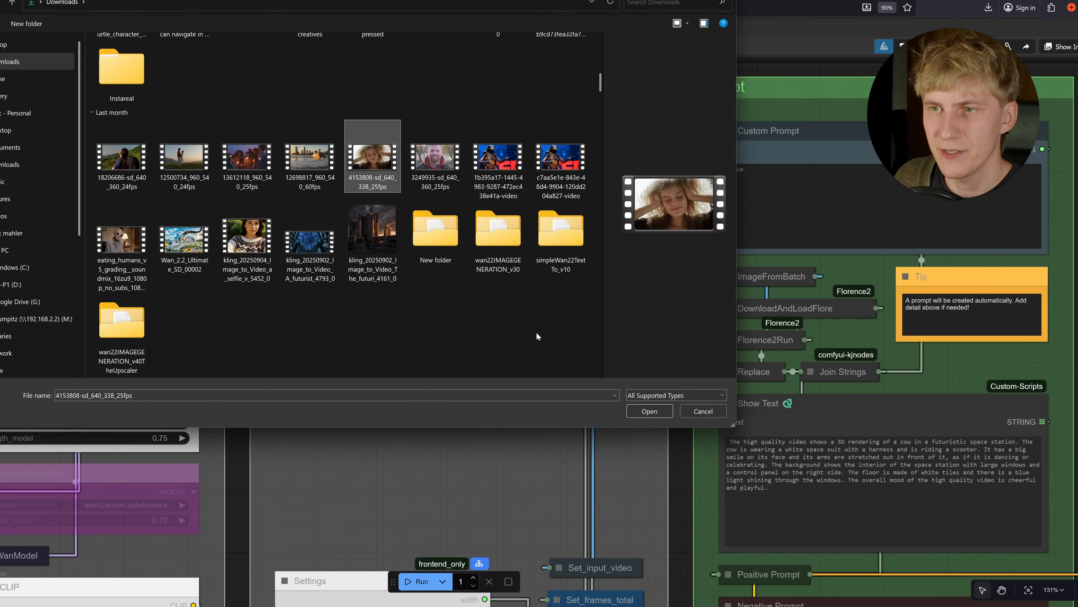
pyautogui.click(648, 411)
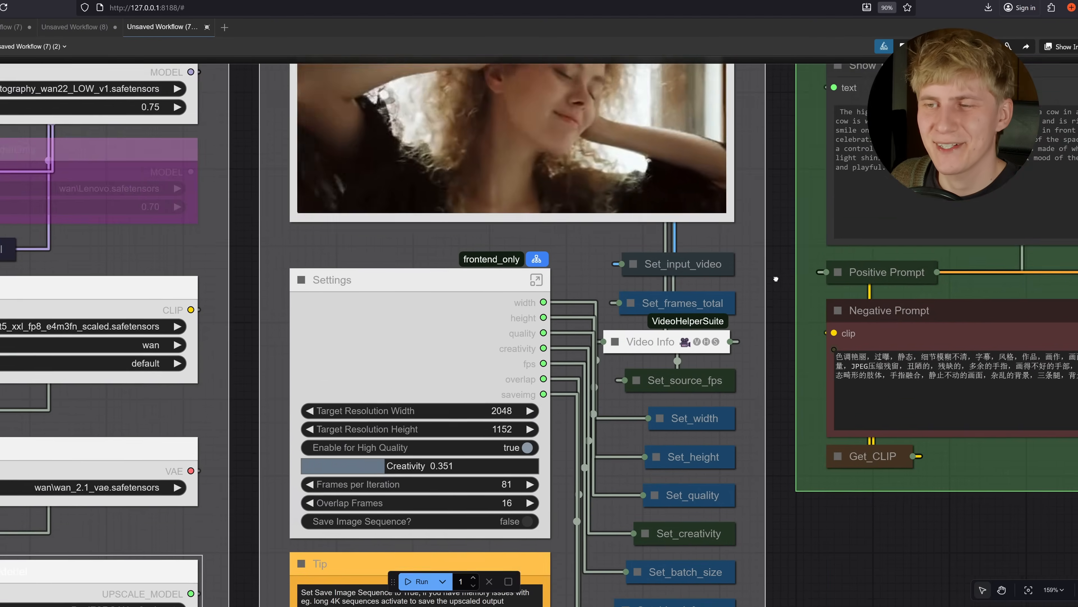
# Keep high quality enabled at 2048×1152 and lower Creativity from 0.351 to 0.309
pyautogui.scroll(-3)
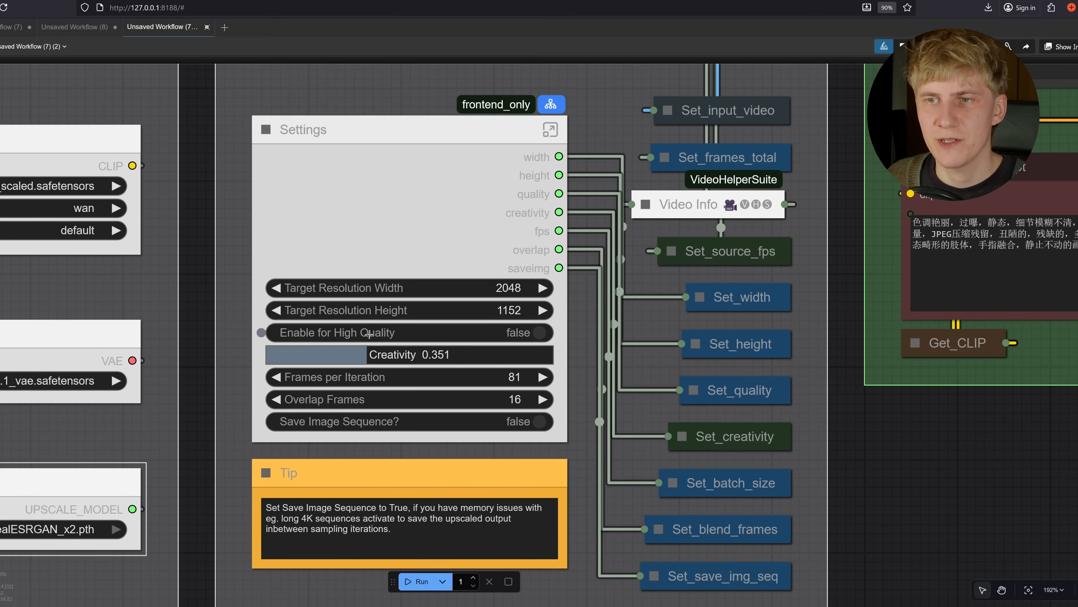
pyautogui.click(536, 332)
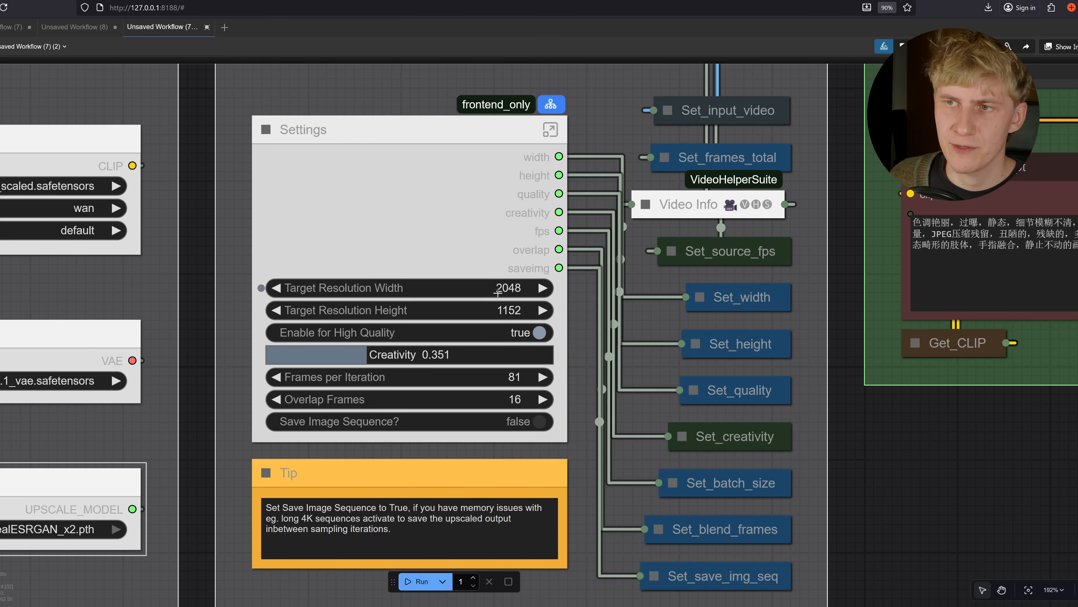
pyautogui.moveTo(514, 313)
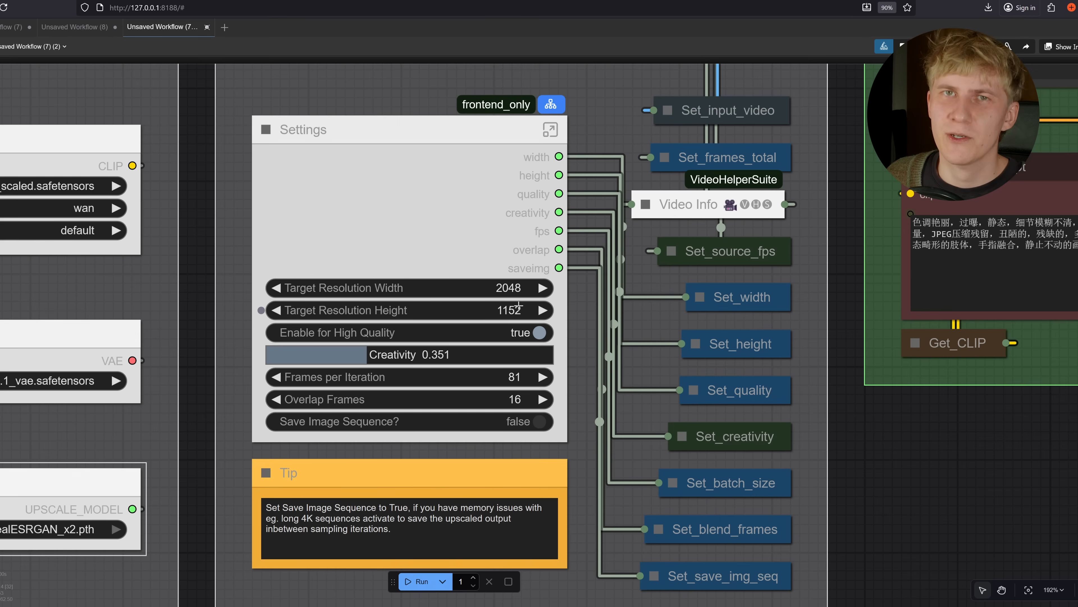
pyautogui.click(538, 332)
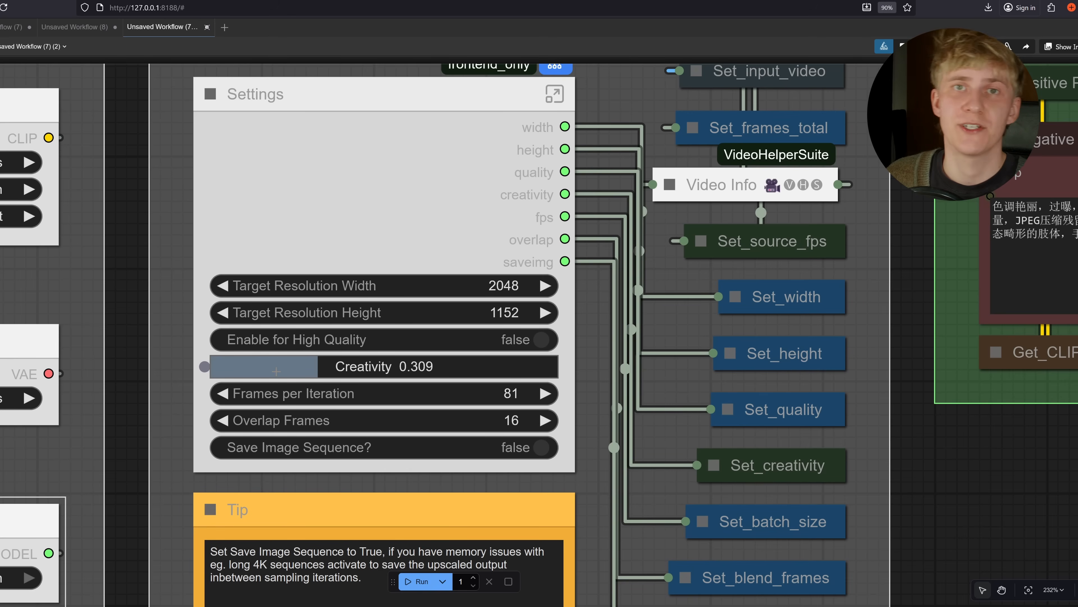
pyautogui.click(543, 339)
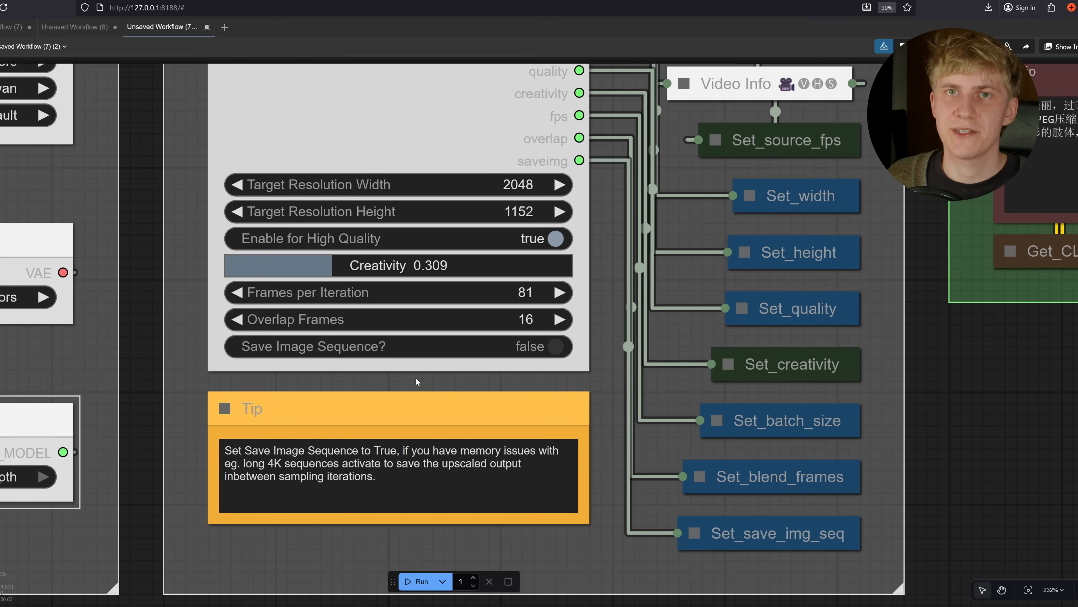
pyautogui.click(556, 347)
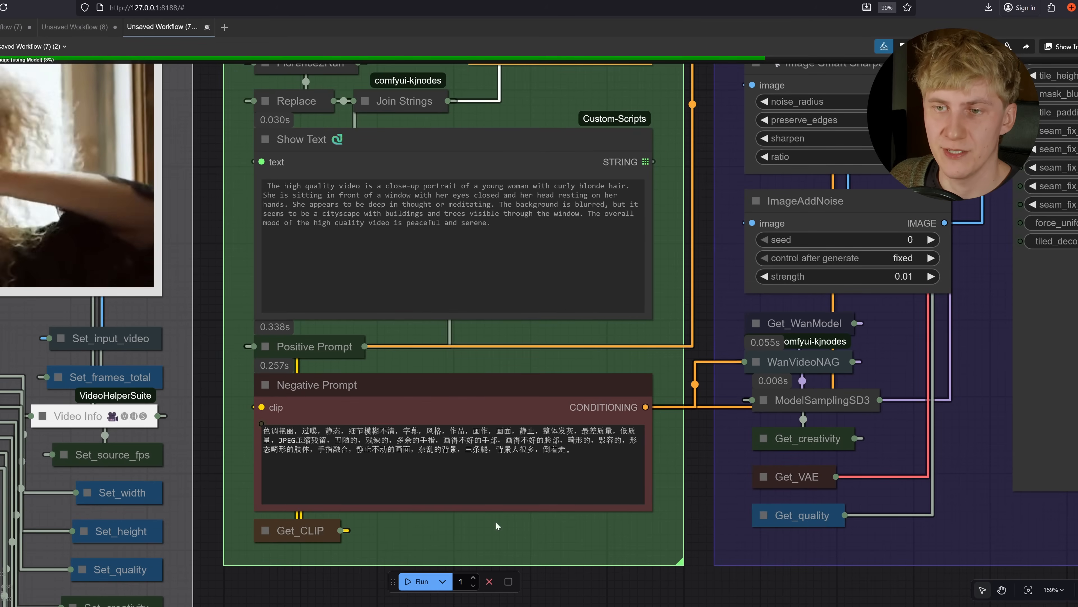
# Run the workflow so Florence2 writes a prompt describing the curly-haired woman
pyautogui.click(315, 385)
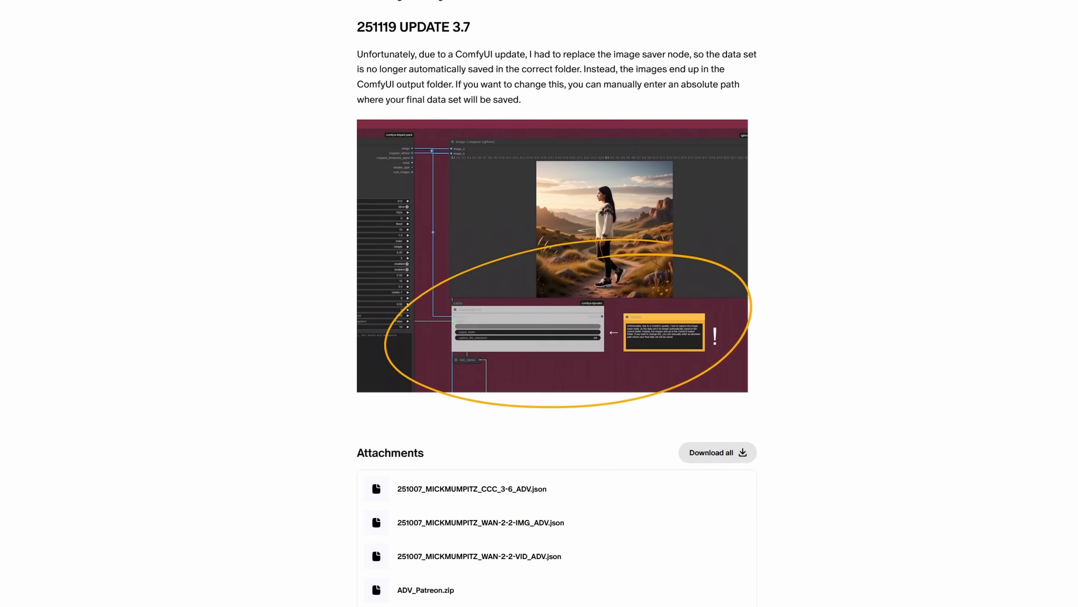
pyautogui.scroll(-3)
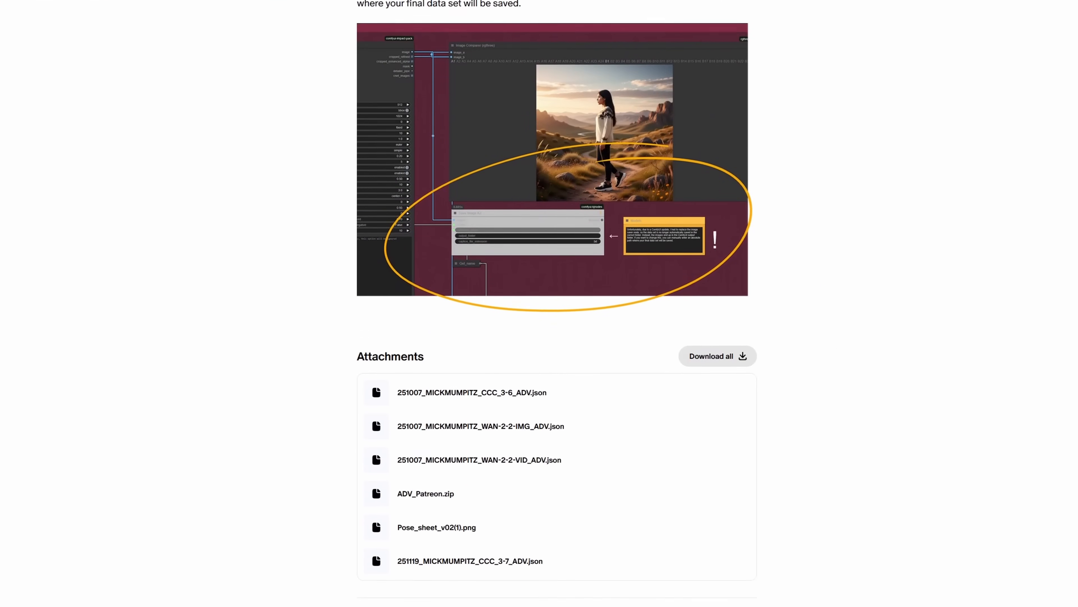
pyautogui.scroll(-3)
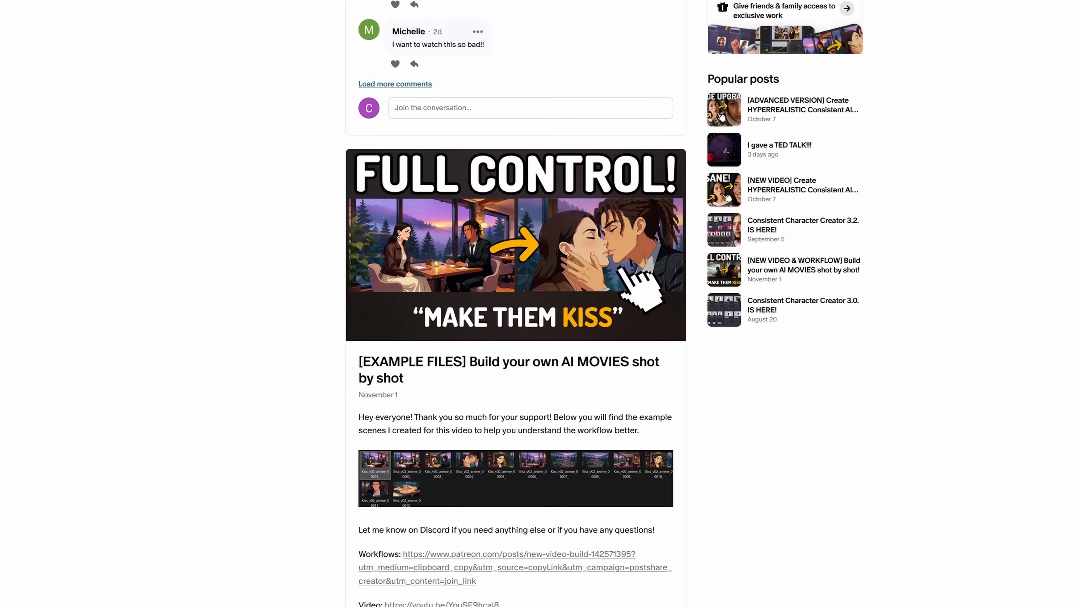
pyautogui.scroll(-3)
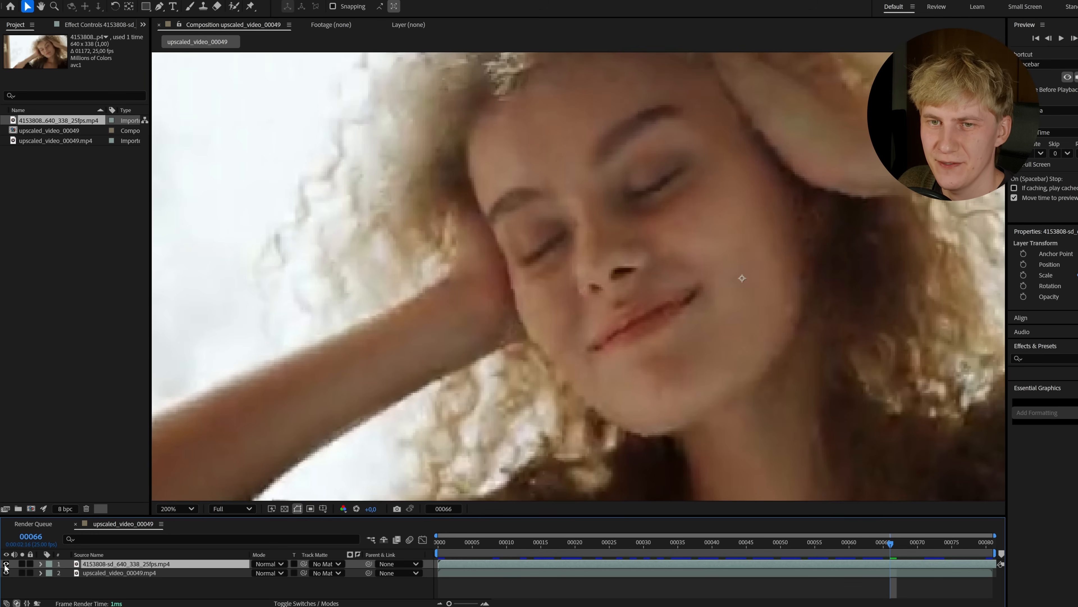
# Toggle the original layer's visibility to compare the blurry clip against the sharp upscale
pyautogui.click(171, 509)
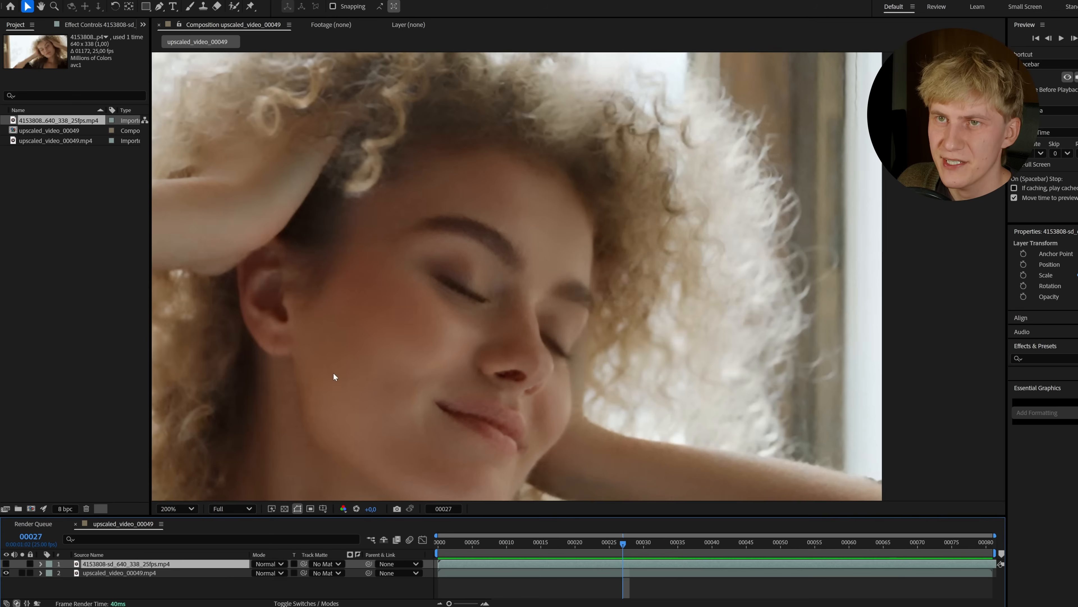
pyautogui.click(177, 509)
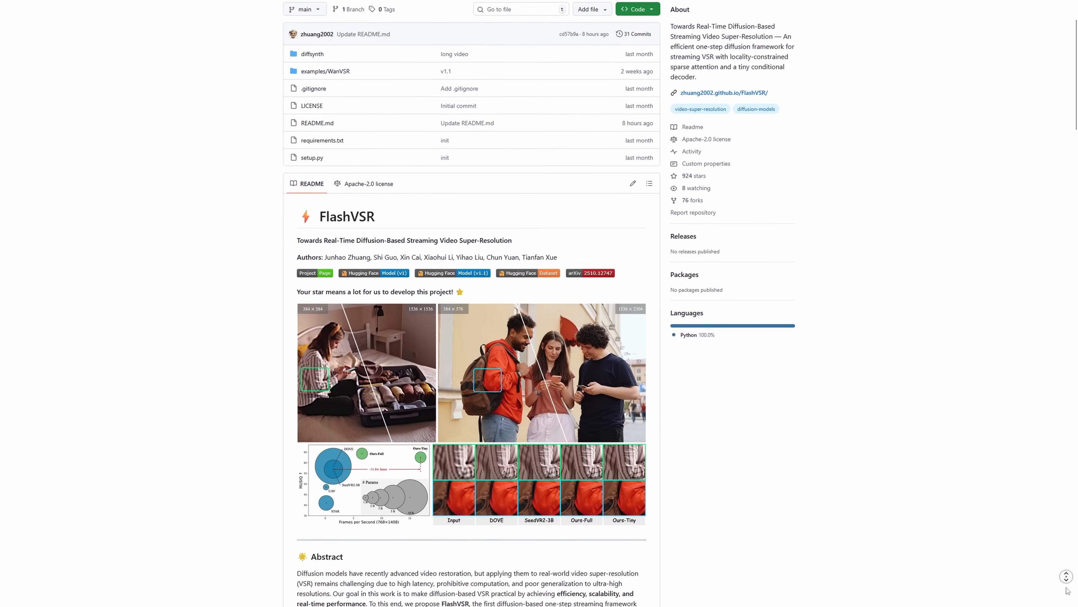
pyautogui.scroll(-3)
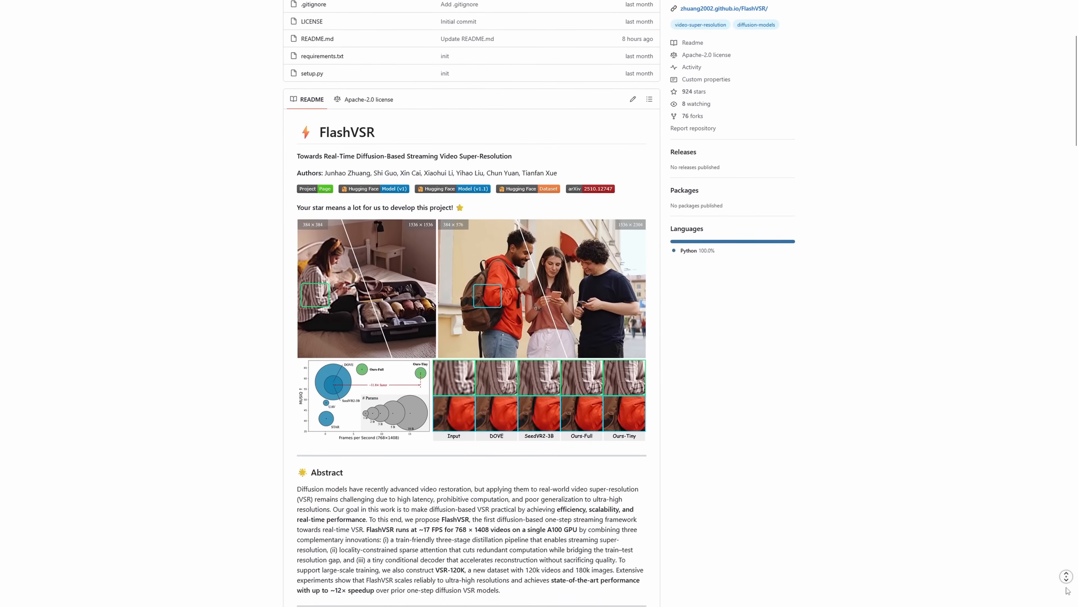